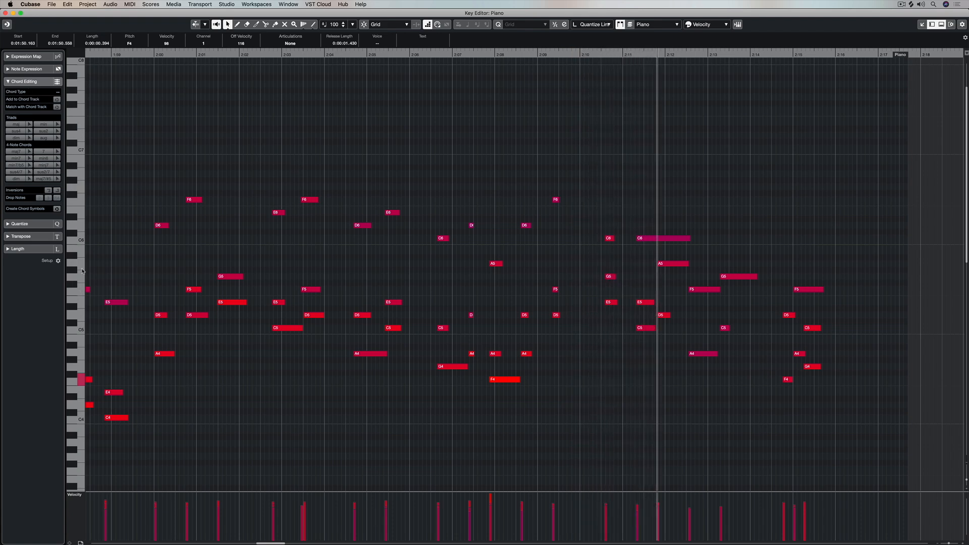
Step: Open the Key Editor toolbar's context menu of items to show or hide
{"action": "left_click", "coordinate": [90, 405]}
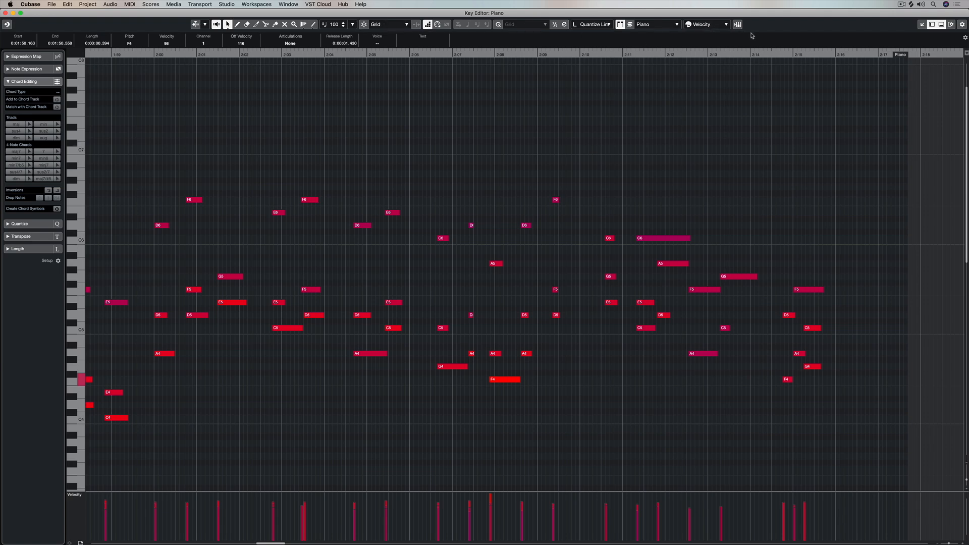
{"action": "left_click", "coordinate": [963, 24]}
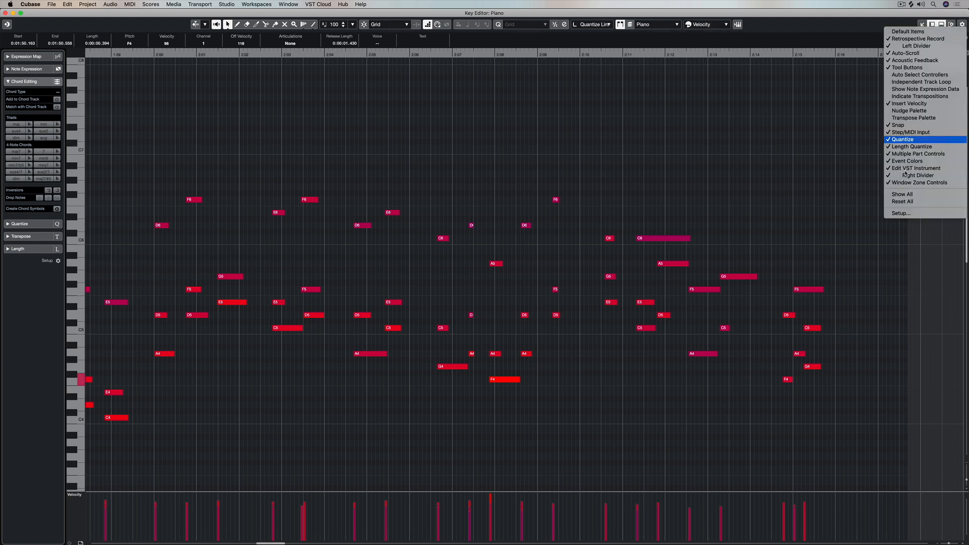
Step: Move Nudge Palette from hidden to visible toolbar items in Setup and confirm
{"action": "left_click", "coordinate": [901, 213]}
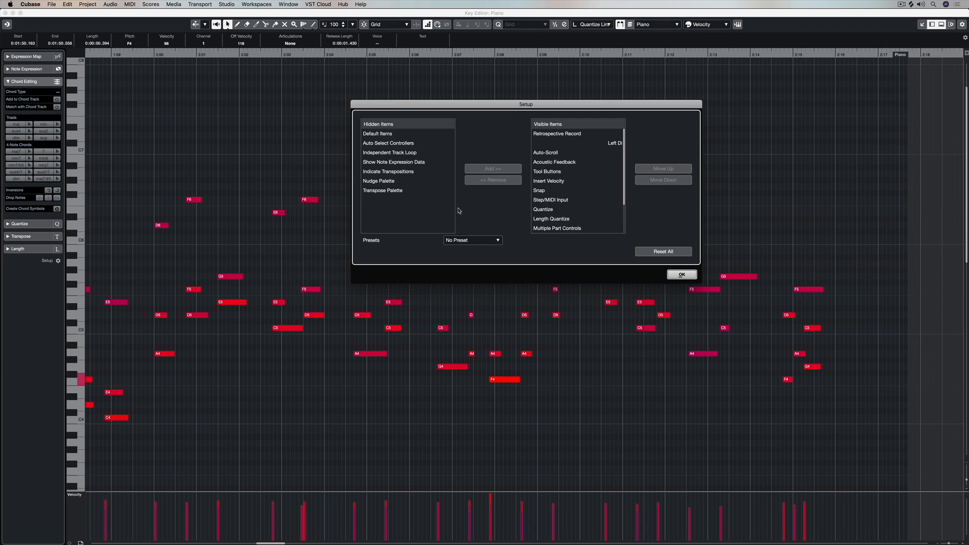
{"action": "mouse_move", "coordinate": [390, 153]}
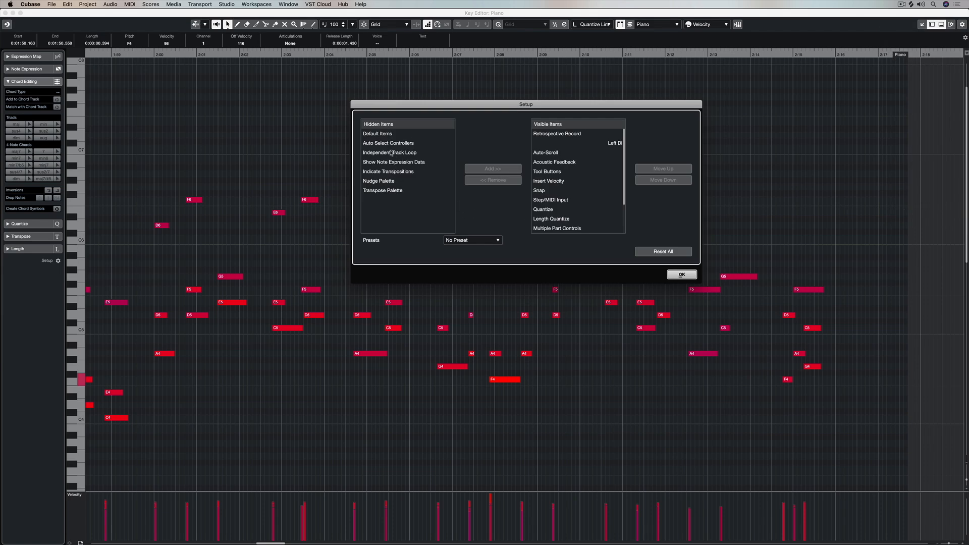
{"action": "left_click", "coordinate": [378, 181]}
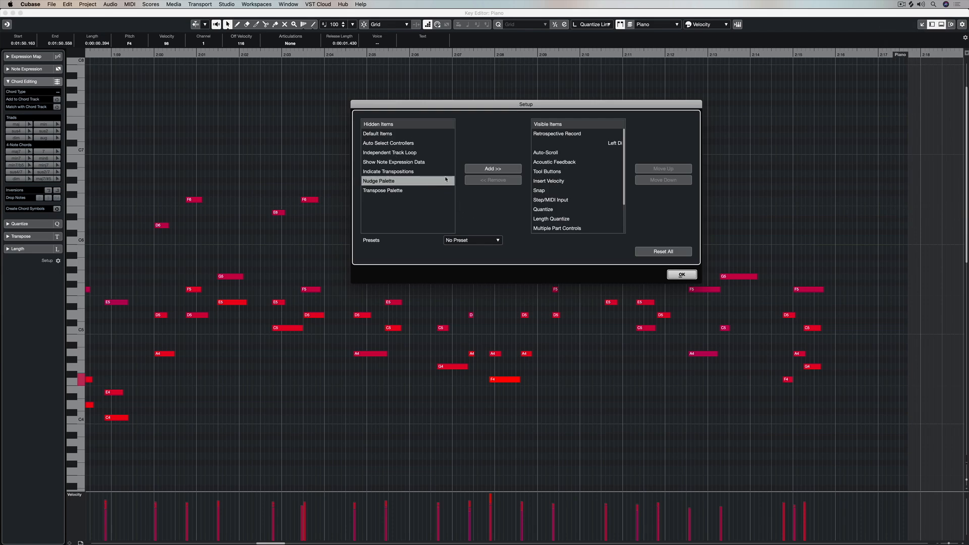
{"action": "left_click", "coordinate": [493, 169]}
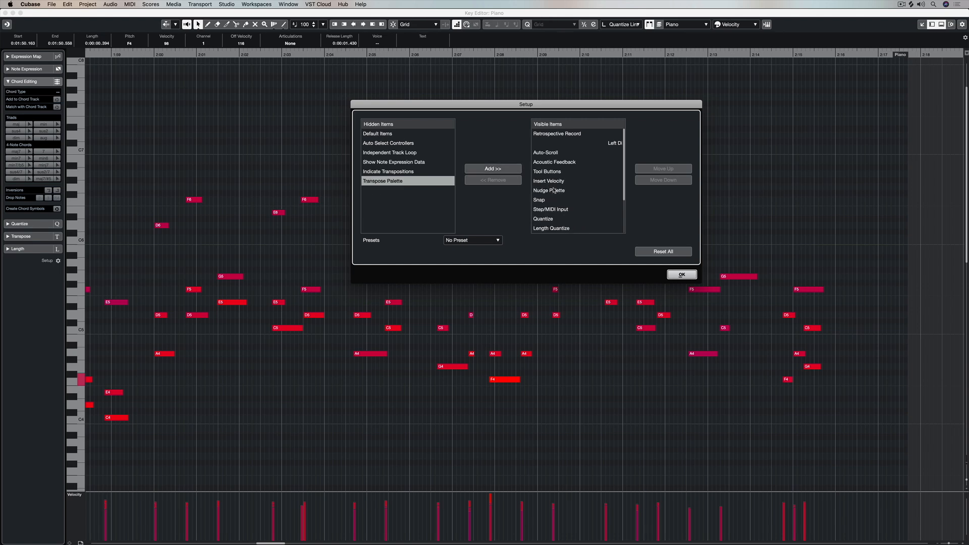
{"action": "left_click", "coordinate": [549, 143]}
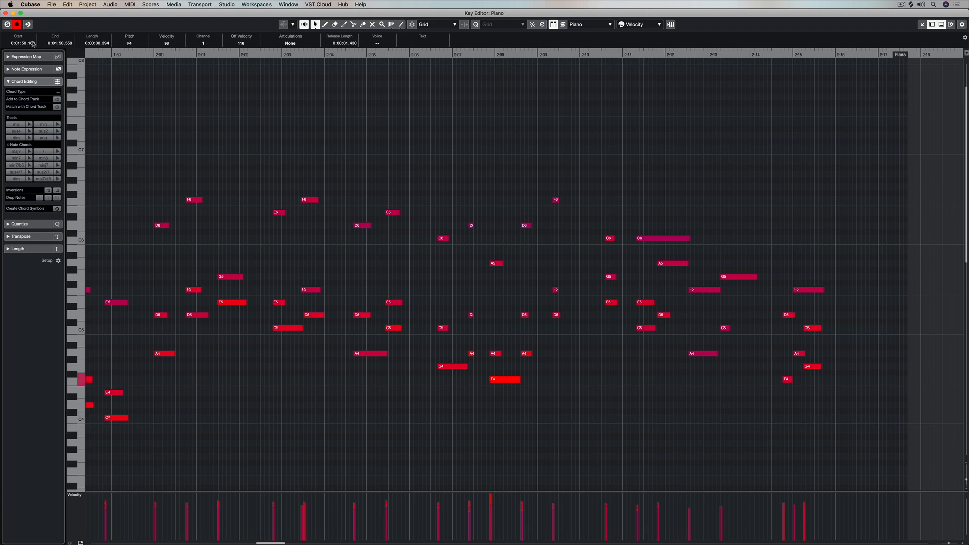
Step: Drag the Inspector's Scale Length slider to shrink and stretch the Symphonic Orchestra 01 notes
{"action": "left_click", "coordinate": [25, 68]}
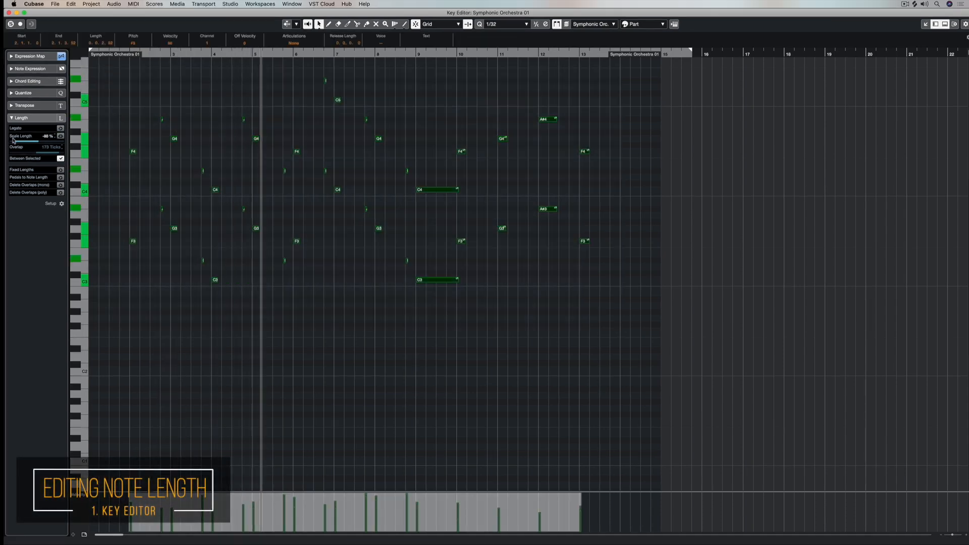
{"action": "left_click_drag", "start_coordinate": [12, 141], "coordinate": [35, 141]}
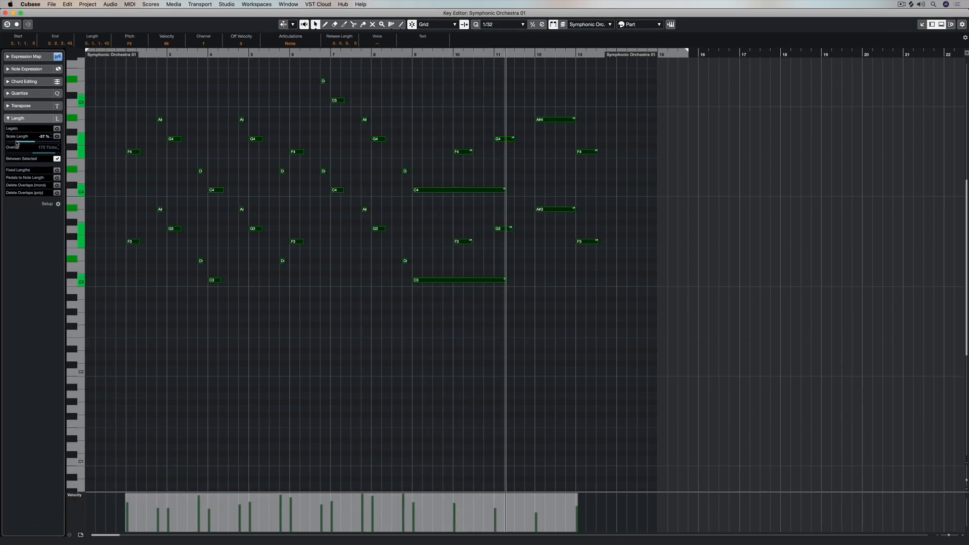
{"action": "left_click_drag", "start_coordinate": [27, 140], "coordinate": [19, 140]}
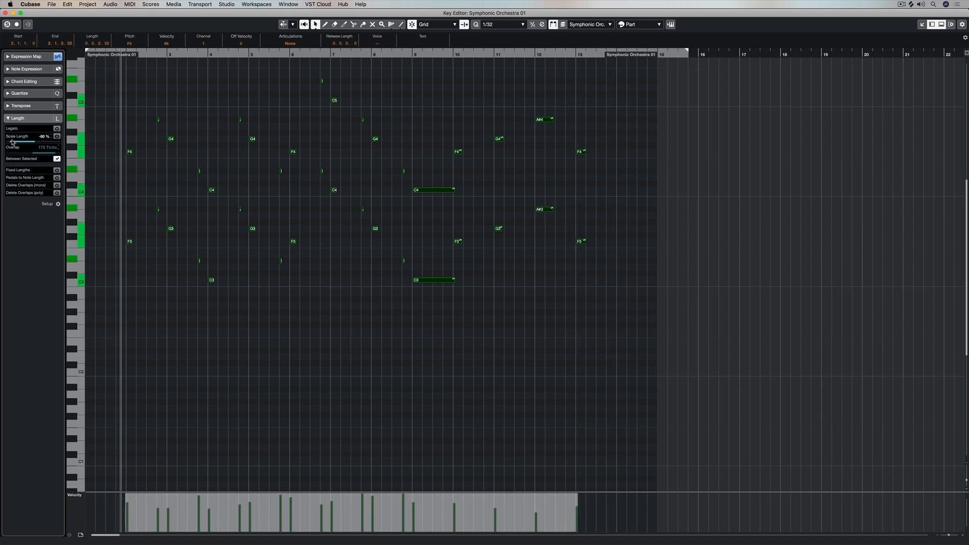
{"action": "left_click_drag", "start_coordinate": [13, 142], "coordinate": [30, 142]}
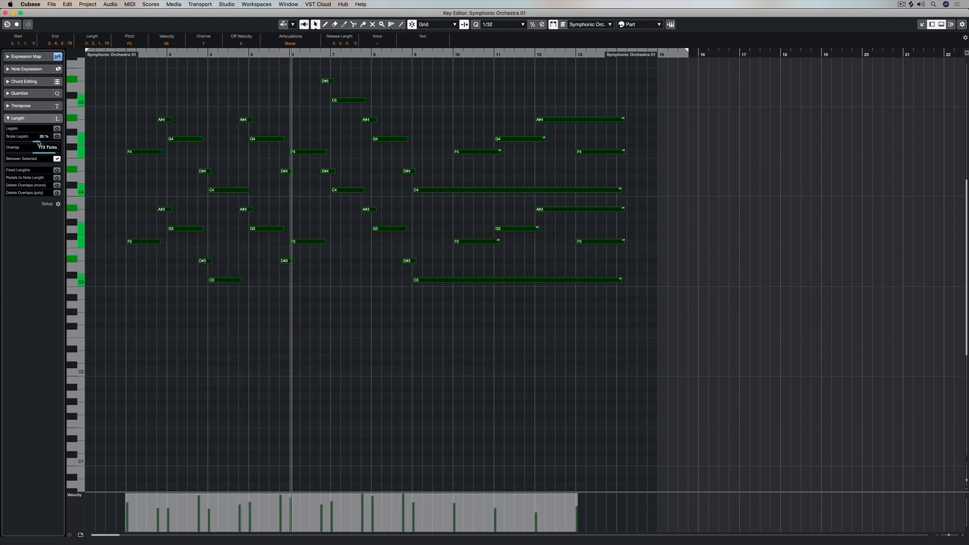
{"action": "left_click_drag", "start_coordinate": [34, 141], "coordinate": [9, 140]}
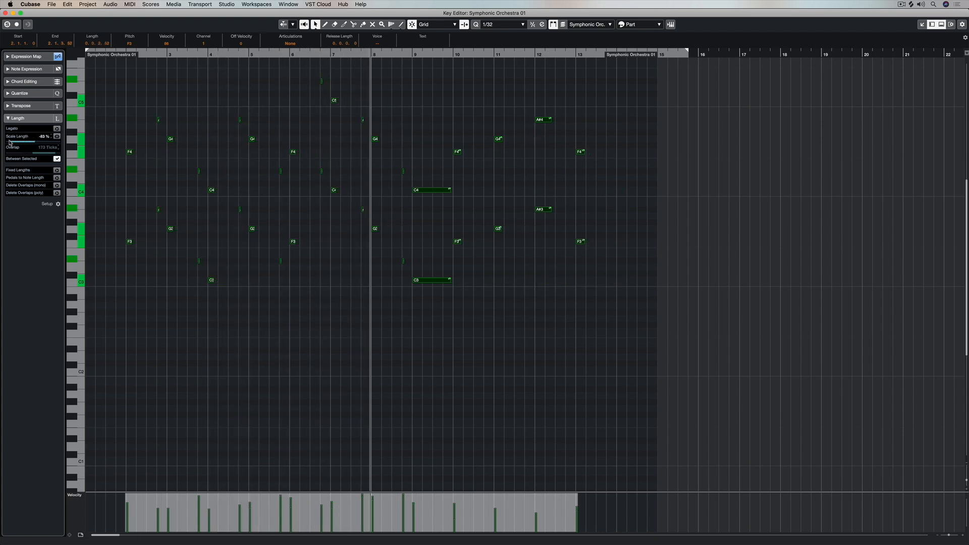
{"action": "left_click_drag", "start_coordinate": [25, 141], "coordinate": [19, 141]}
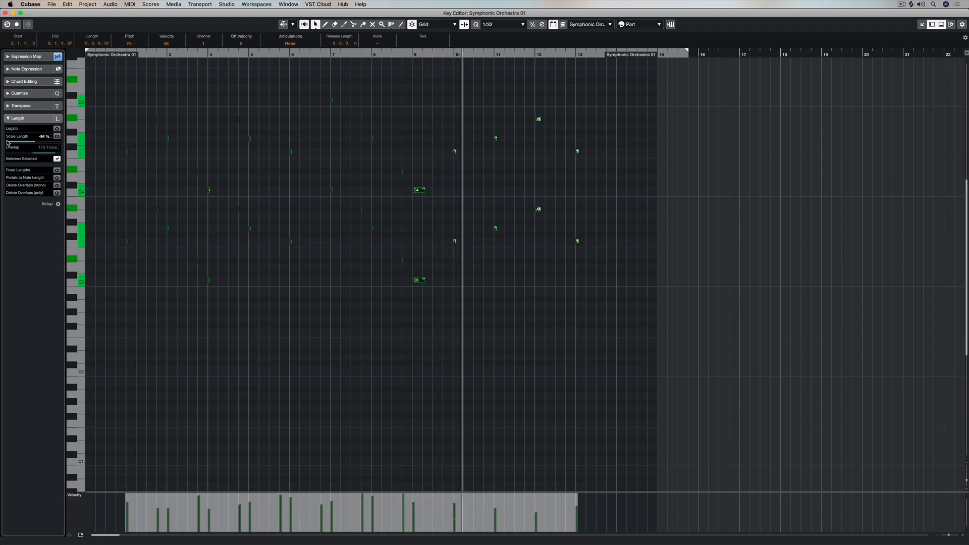
{"action": "left_click_drag", "start_coordinate": [9, 142], "coordinate": [31, 142]}
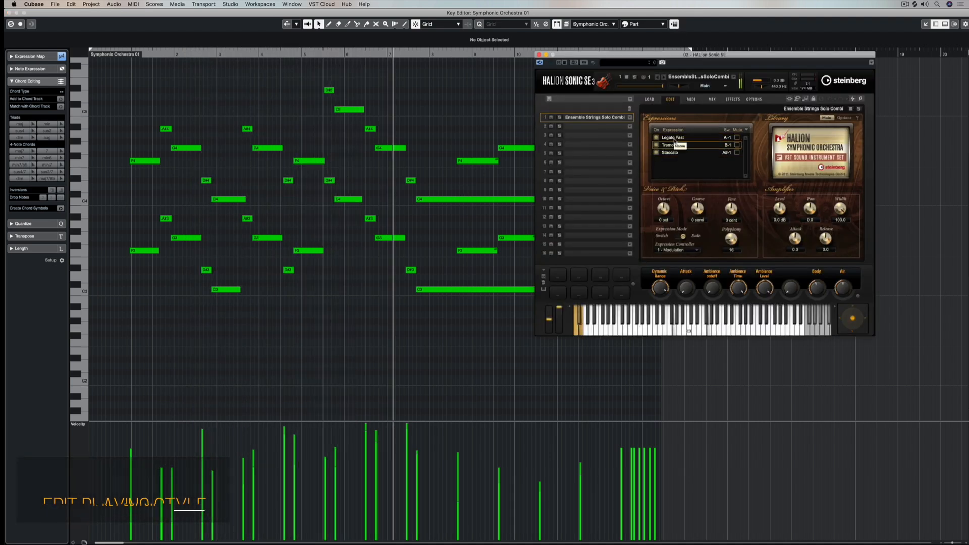
Step: Move HALion Sonic SE aside and set the lower lane to Articulations/Dynamics
{"action": "left_click_drag", "start_coordinate": [702, 55], "coordinate": [779, 41]}
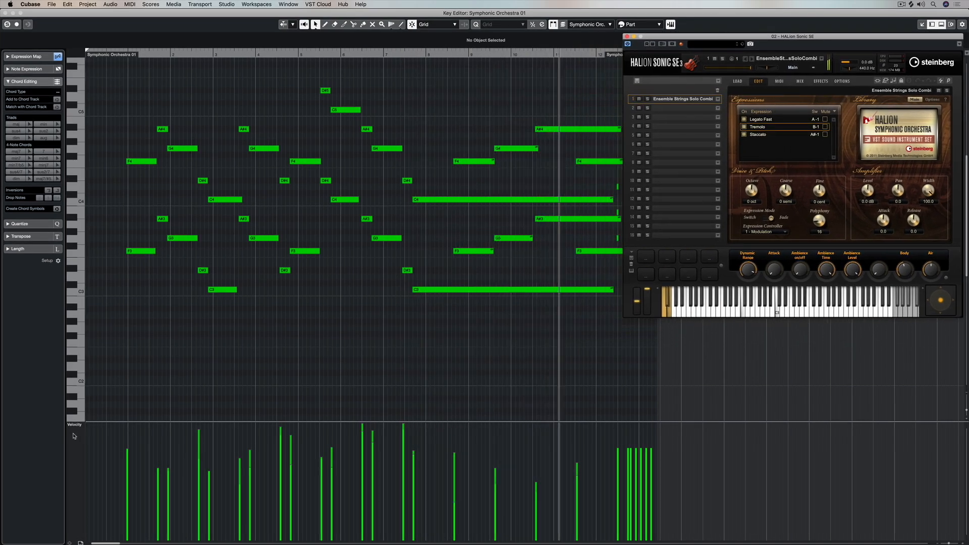
{"action": "left_click", "coordinate": [76, 425]}
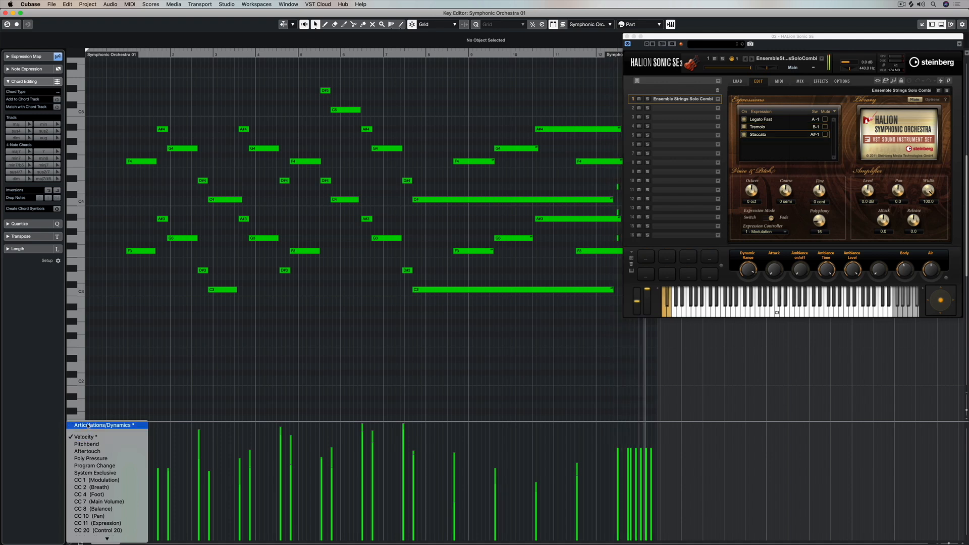
{"action": "left_click", "coordinate": [105, 424]}
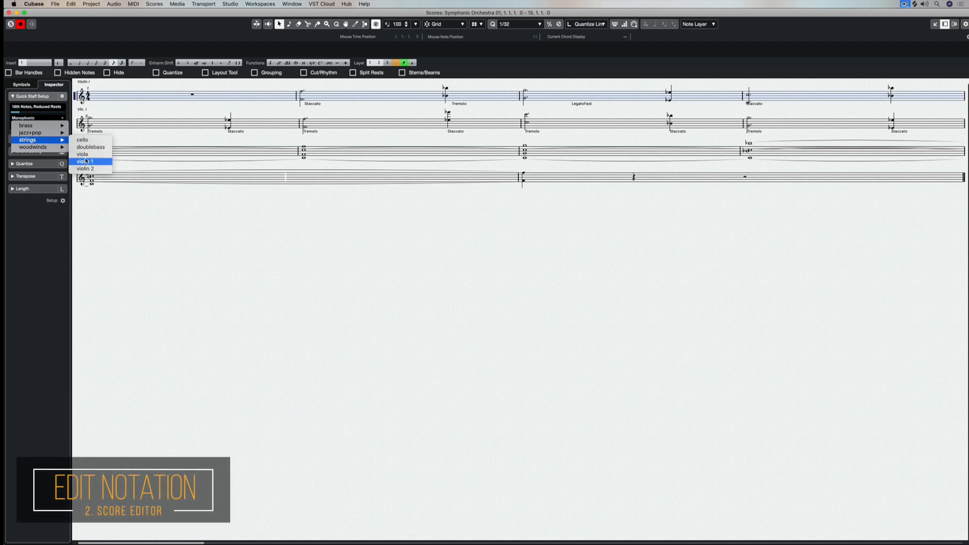
Step: Apply the strings violin 1 staff preset and expand the Inspector's Chord Editing section
{"action": "left_click", "coordinate": [85, 161]}
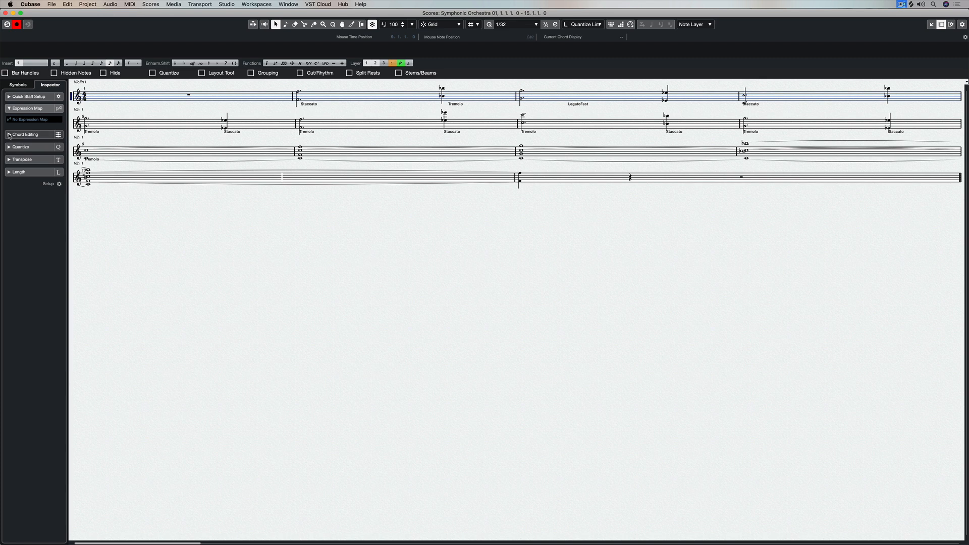
{"action": "left_click", "coordinate": [24, 120]}
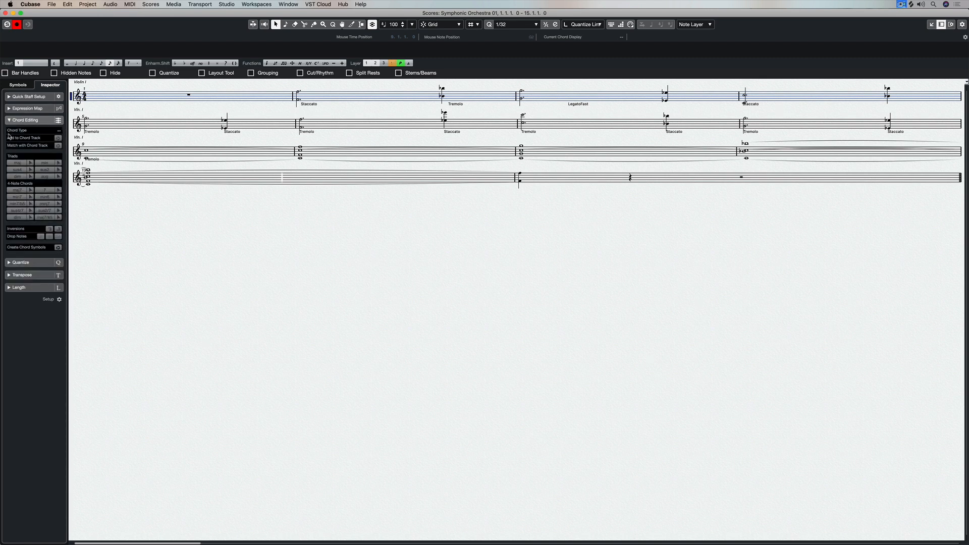
{"action": "left_click", "coordinate": [300, 151]}
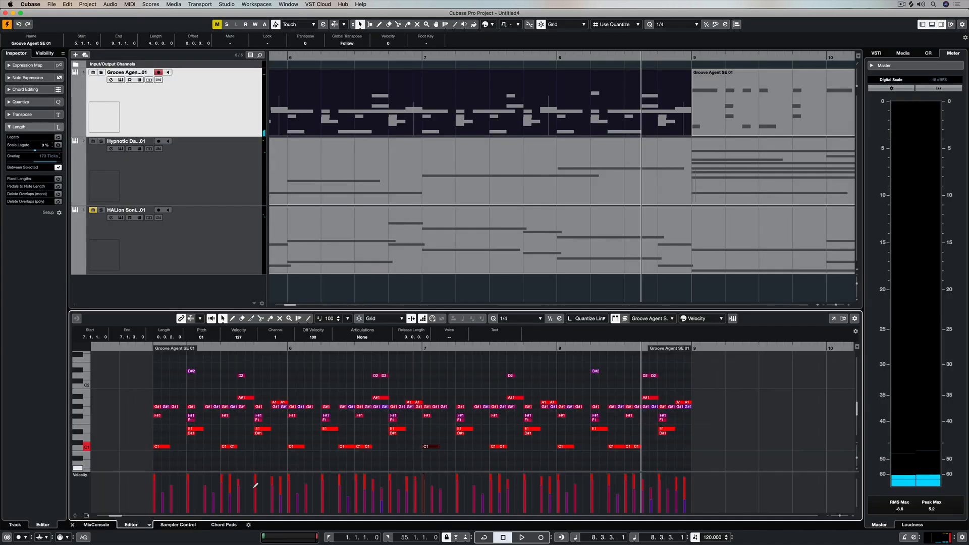
Step: Switch the project's lower editor zone to the Drum Editor
{"action": "left_click", "coordinate": [130, 525]}
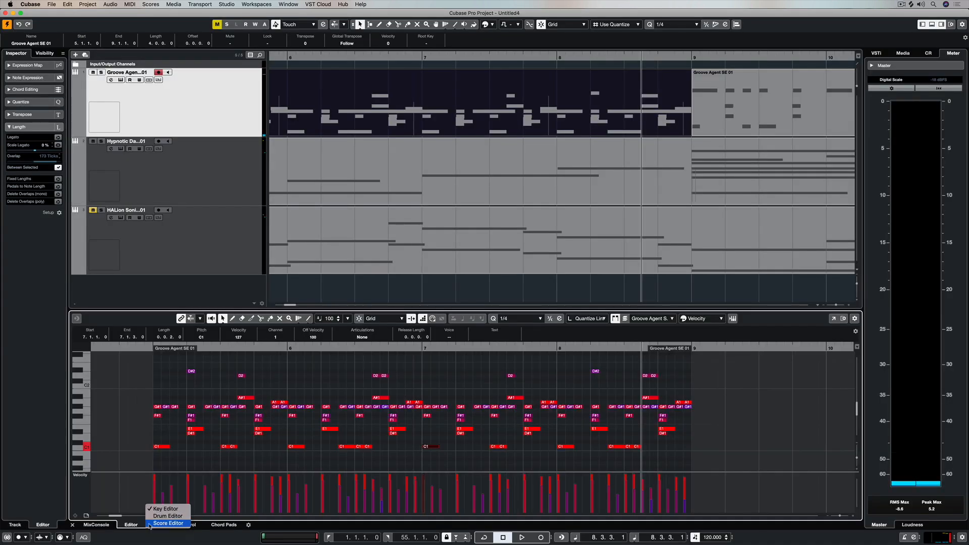
{"action": "mouse_move", "coordinate": [168, 516]}
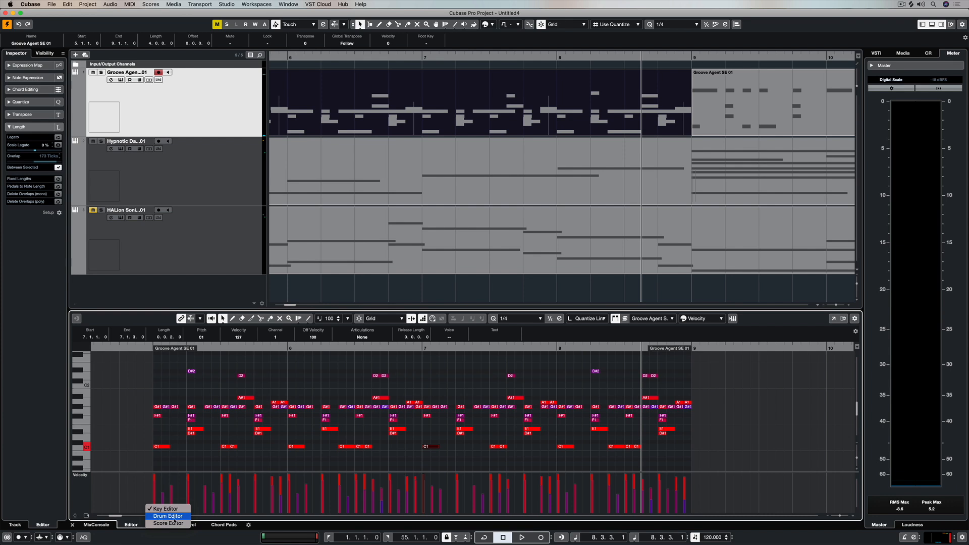
{"action": "mouse_move", "coordinate": [167, 523]}
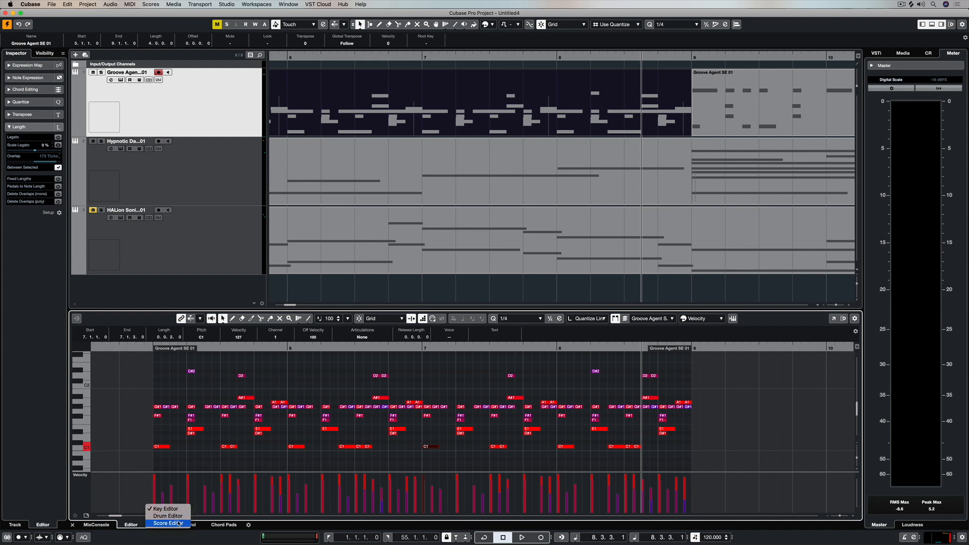
{"action": "left_click", "coordinate": [168, 516]}
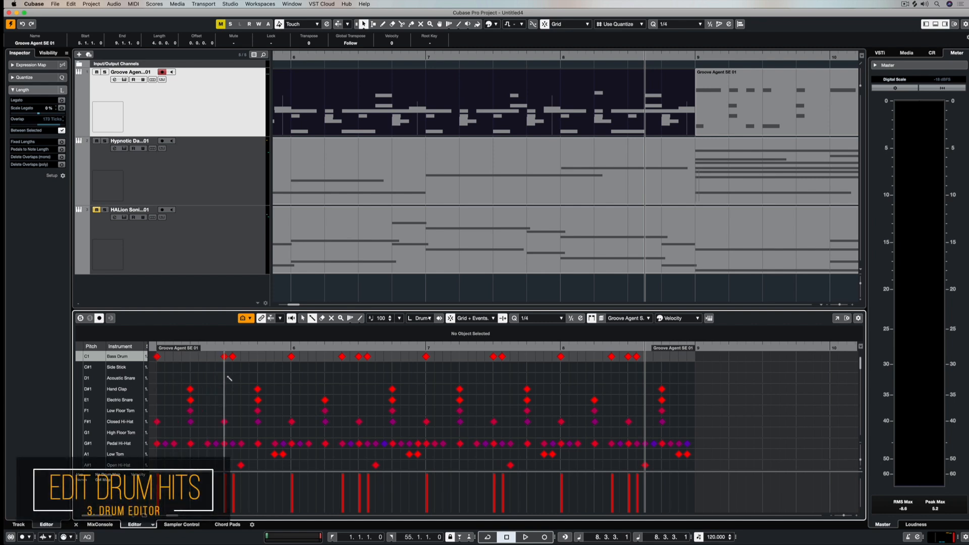
{"action": "left_click", "coordinate": [99, 318]}
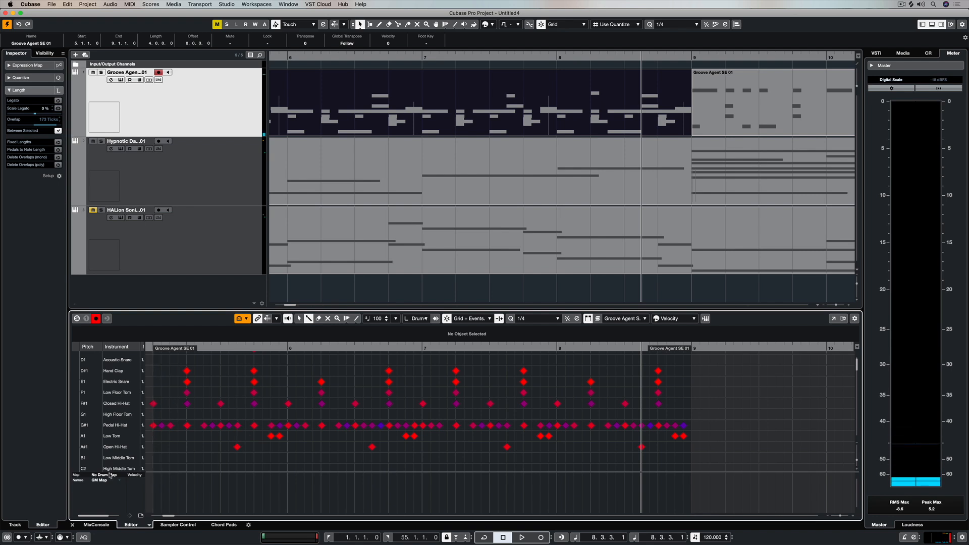
Step: Create a drum map from the instrument and enlarge the drum rows above velocities
{"action": "left_click", "coordinate": [99, 480]}
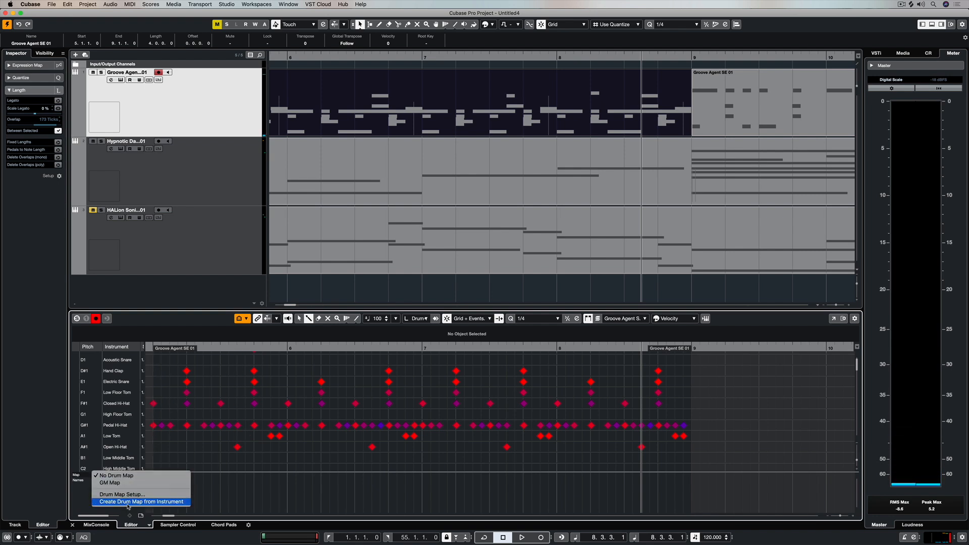
{"action": "left_click", "coordinate": [140, 501]}
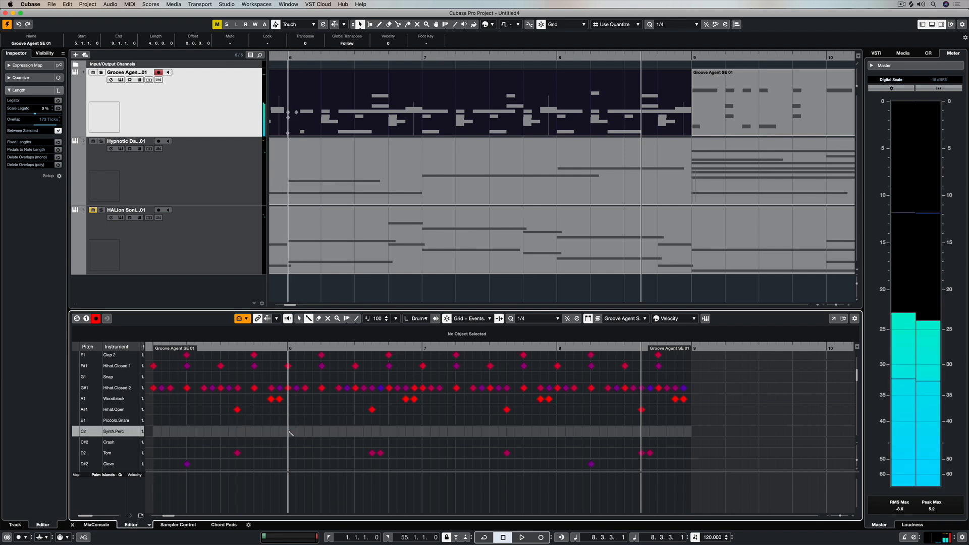
{"action": "left_click", "coordinate": [111, 442]}
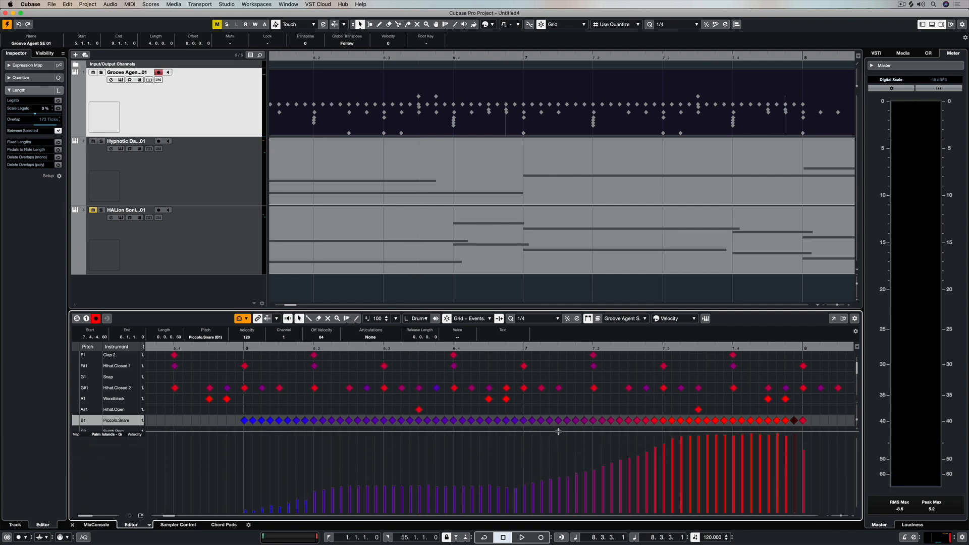
{"action": "left_click", "coordinate": [521, 537]}
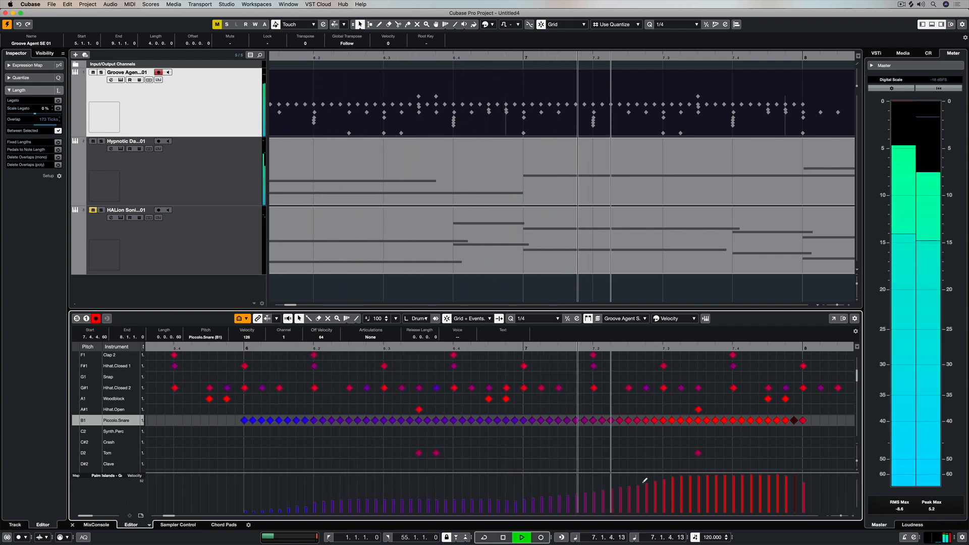
{"action": "left_click", "coordinate": [521, 537]}
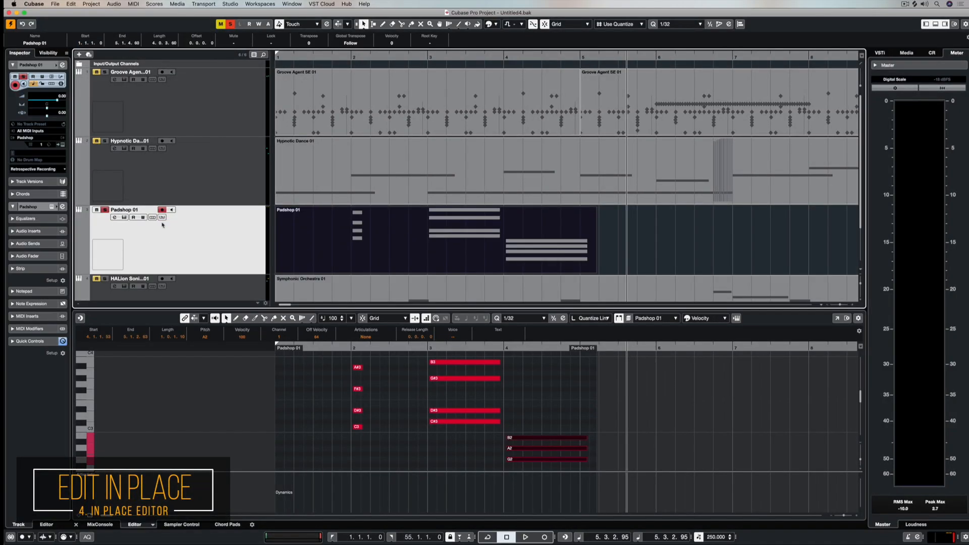
{"action": "mouse_move", "coordinate": [162, 217]}
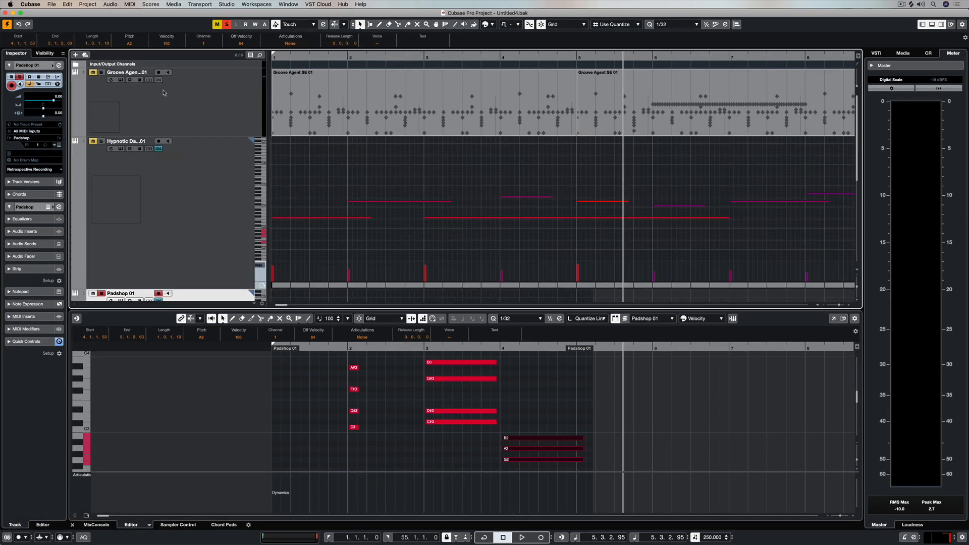
Step: Open the drum track for Edit In-Place and maximize the project window
{"action": "left_click", "coordinate": [158, 80]}
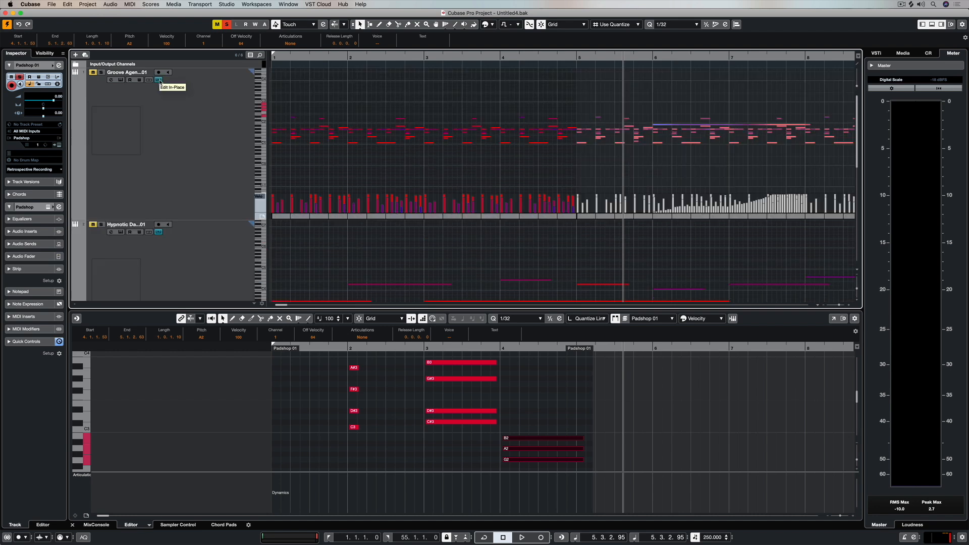
{"action": "mouse_move", "coordinate": [318, 179]}
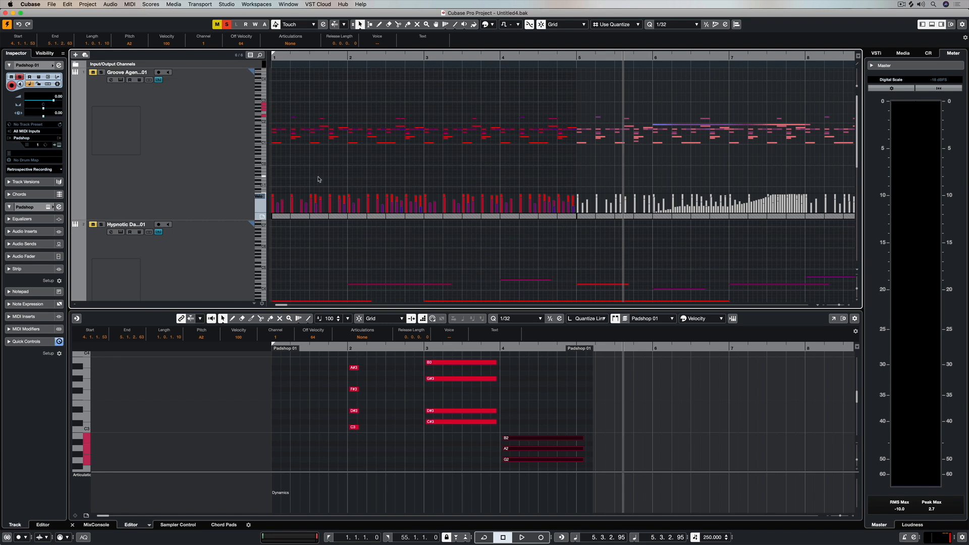
{"action": "mouse_move", "coordinate": [927, 35]}
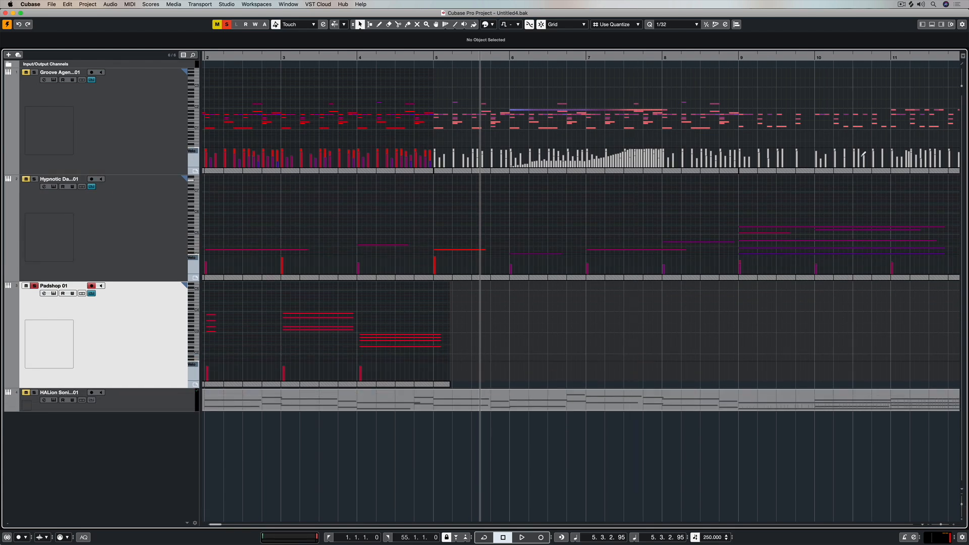
{"action": "left_click", "coordinate": [933, 25]}
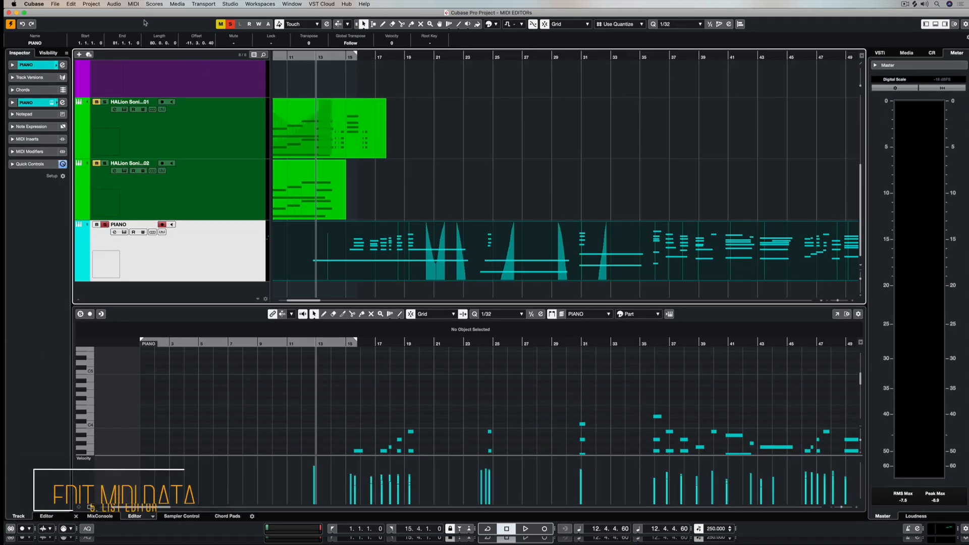
Step: Open the PIANO part in the List Editor from the MIDI menu
{"action": "left_click", "coordinate": [132, 3]}
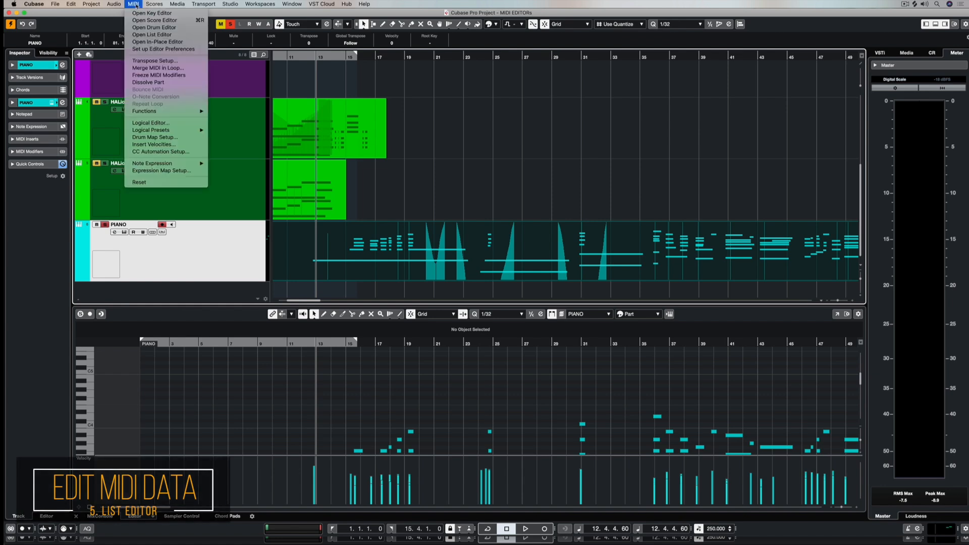
{"action": "mouse_move", "coordinate": [154, 27]}
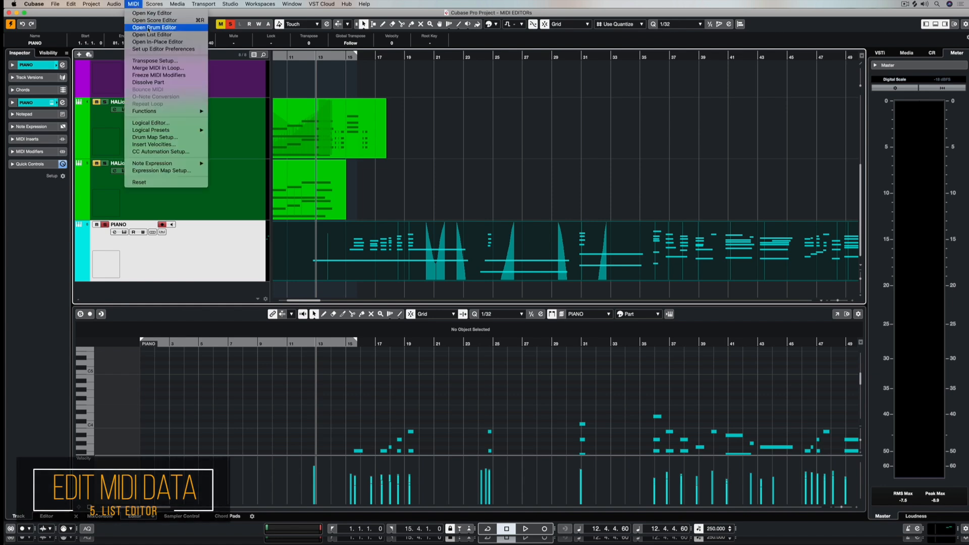
{"action": "mouse_move", "coordinate": [149, 35]}
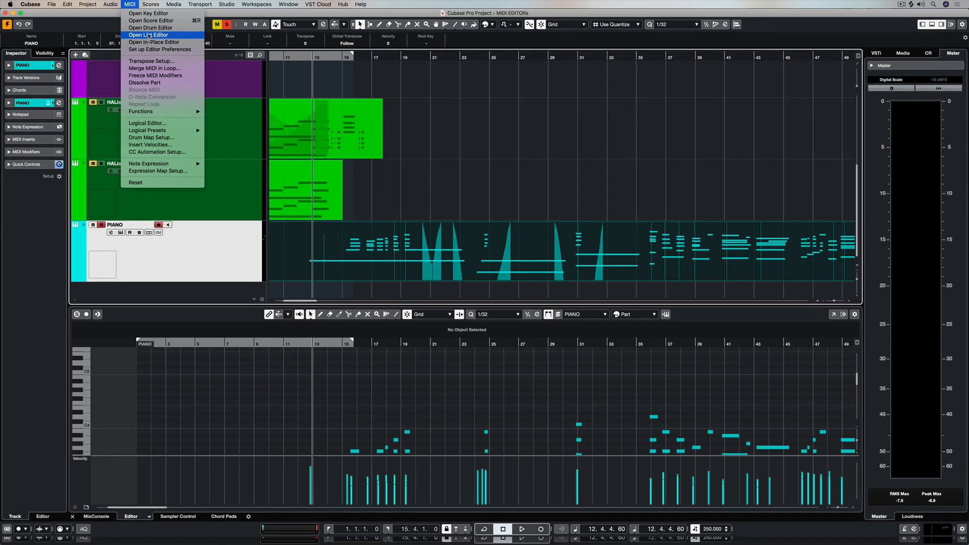
{"action": "left_click", "coordinate": [146, 35]}
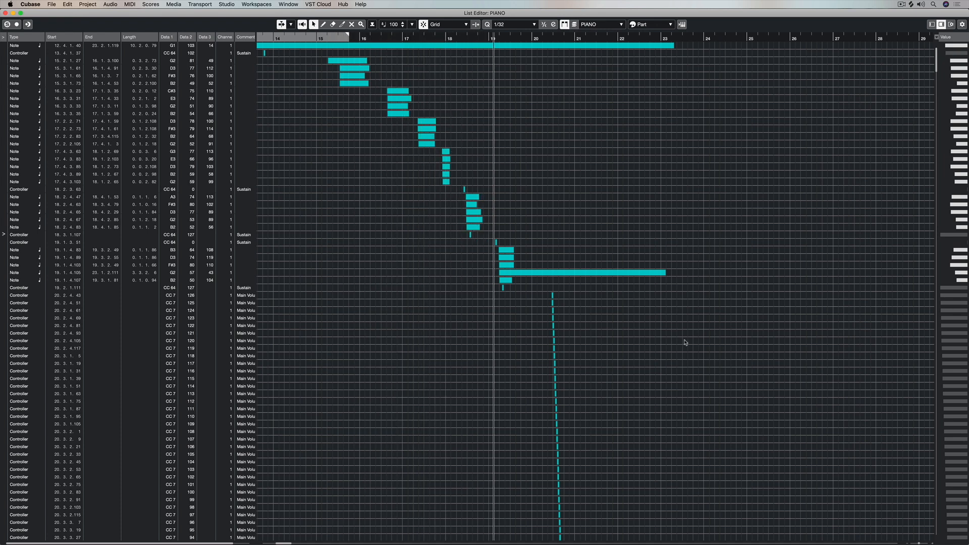
{"action": "scroll", "scroll_direction": "down", "scroll_amount": 3}
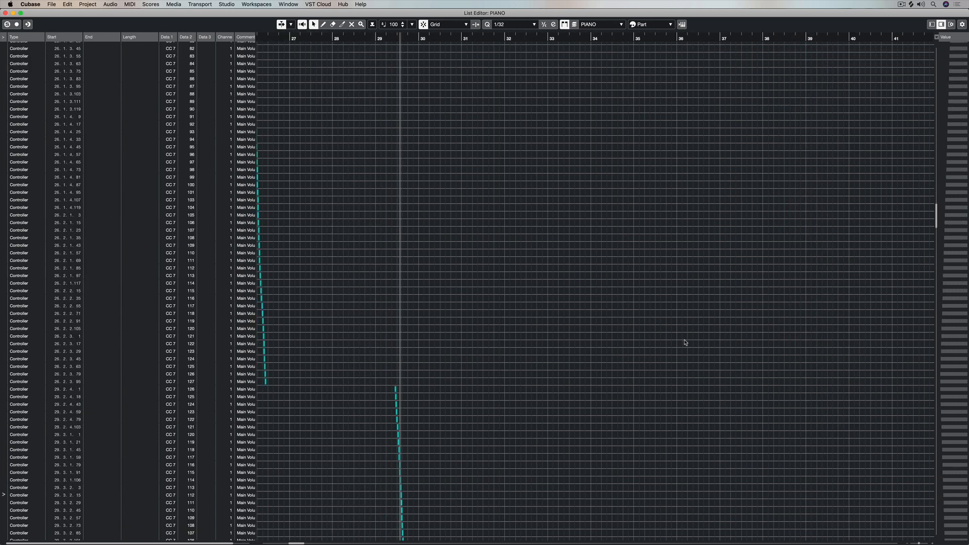
{"action": "scroll", "scroll_direction": "down", "scroll_amount": 3}
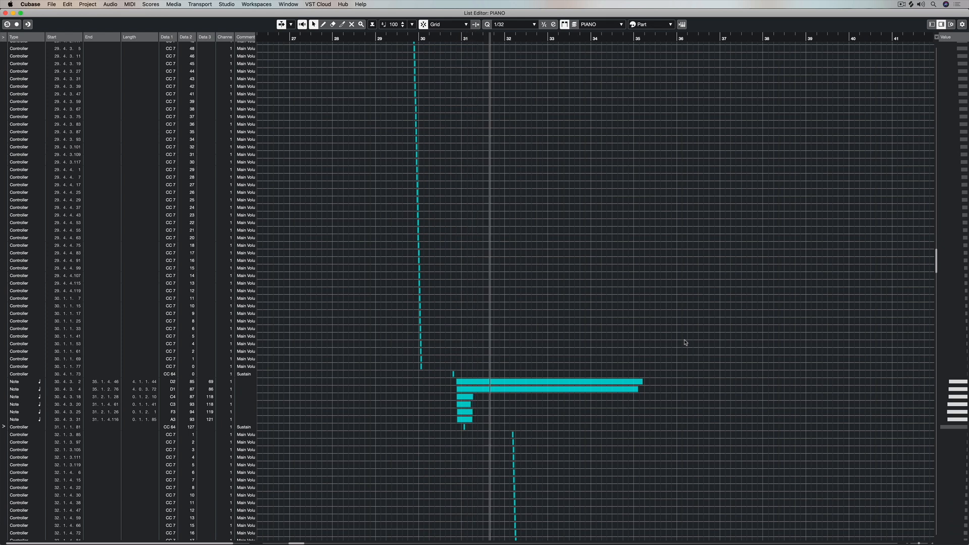
{"action": "scroll", "scroll_direction": "down", "scroll_amount": 3}
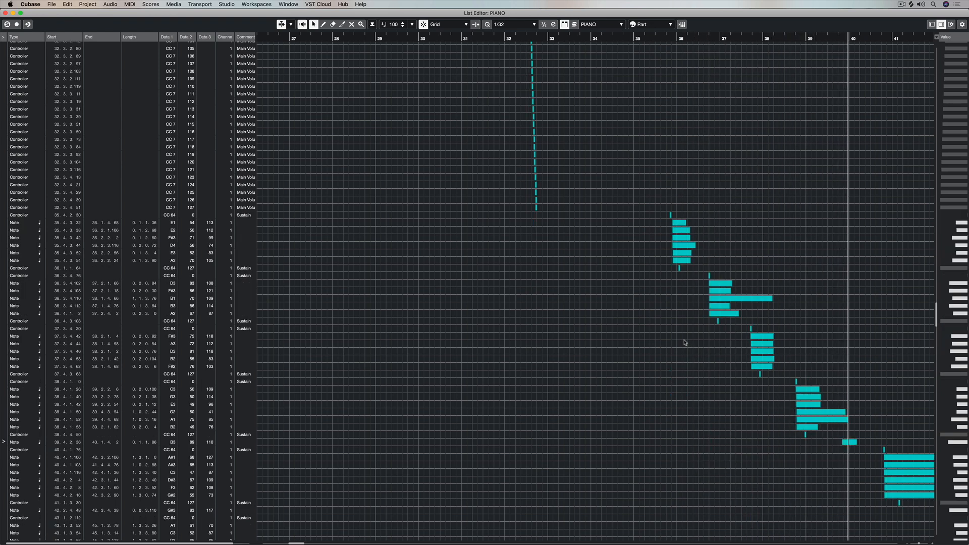
{"action": "scroll", "scroll_direction": "right", "scroll_amount": 3}
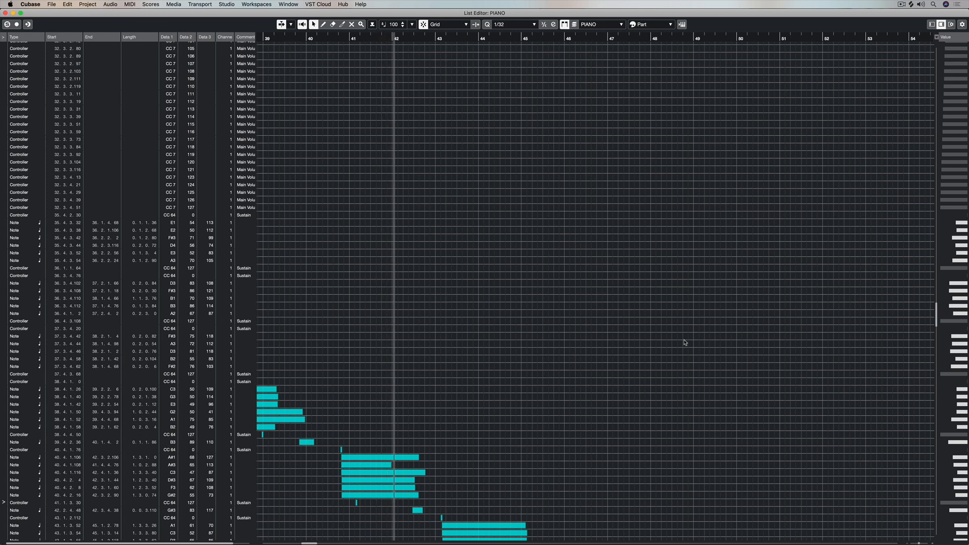
{"action": "scroll", "scroll_direction": "down", "scroll_amount": 3}
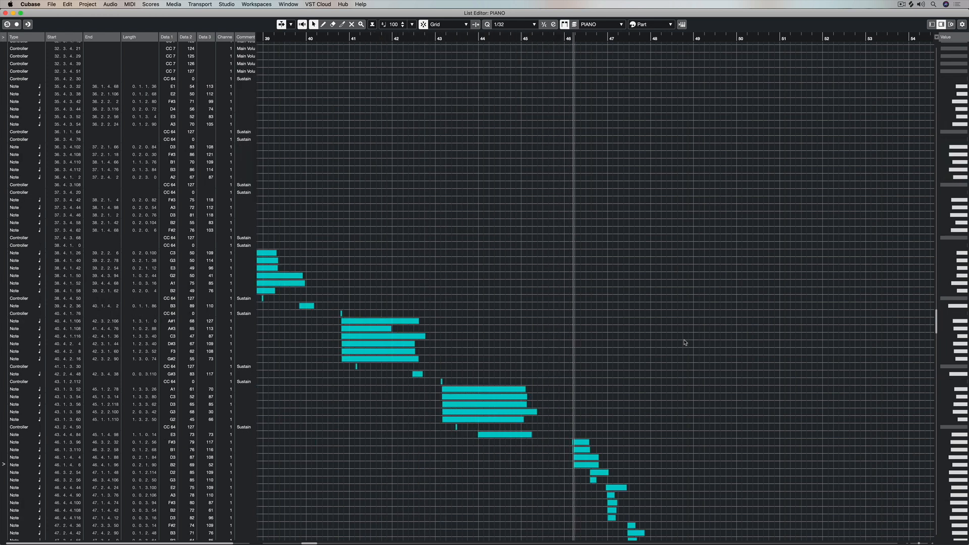
{"action": "scroll", "scroll_direction": "down", "scroll_amount": 3}
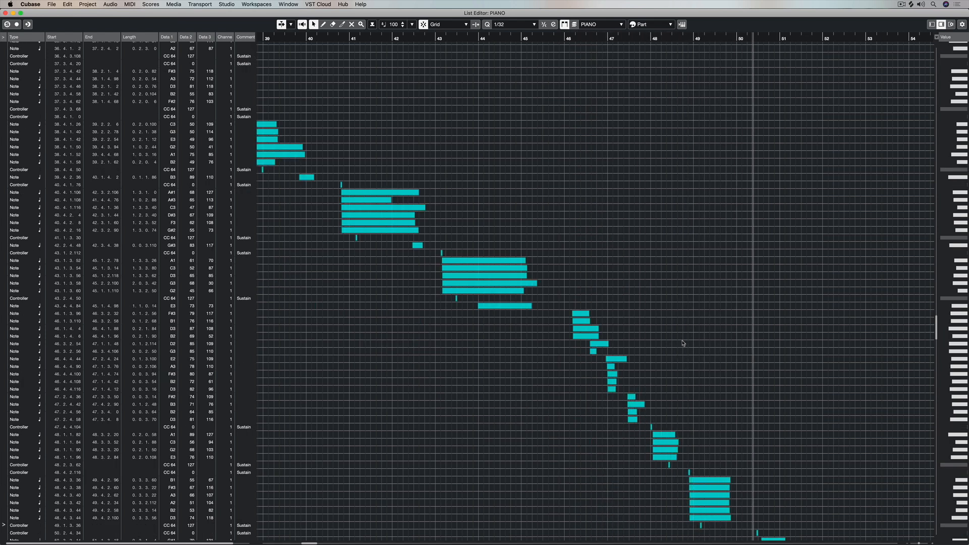
{"action": "scroll", "scroll_direction": "down", "scroll_amount": 3}
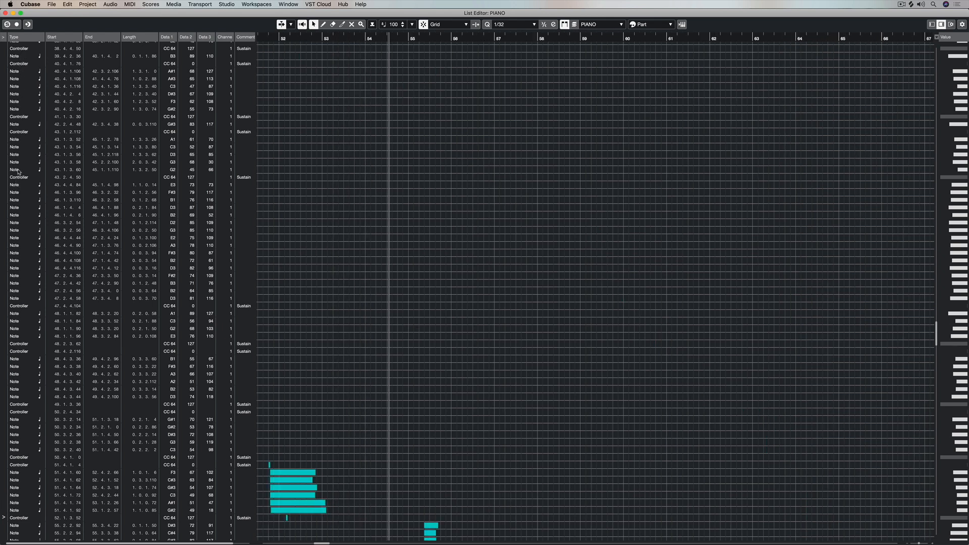
{"action": "scroll", "scroll_direction": "down", "scroll_amount": 3}
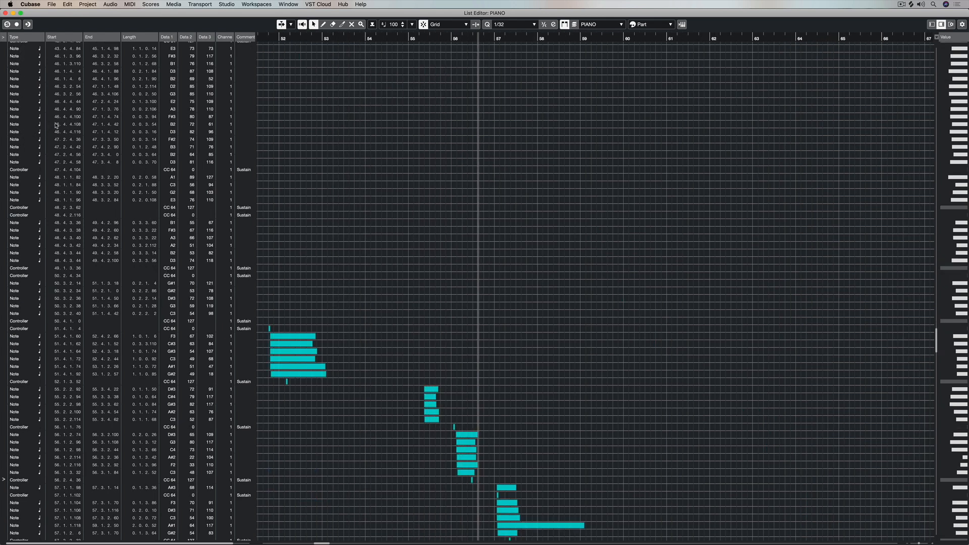
{"action": "scroll", "scroll_direction": "down", "scroll_amount": 3}
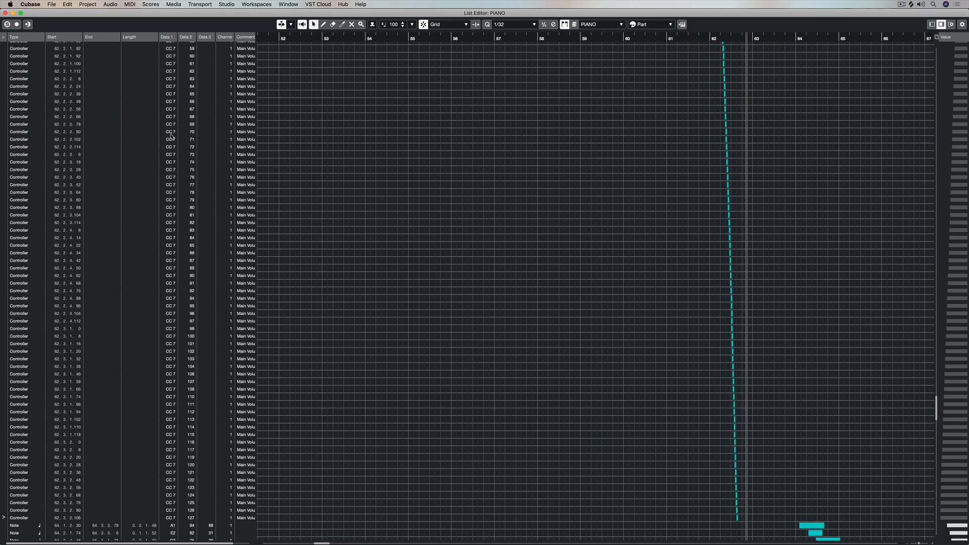
{"action": "scroll", "scroll_direction": "down", "scroll_amount": 3}
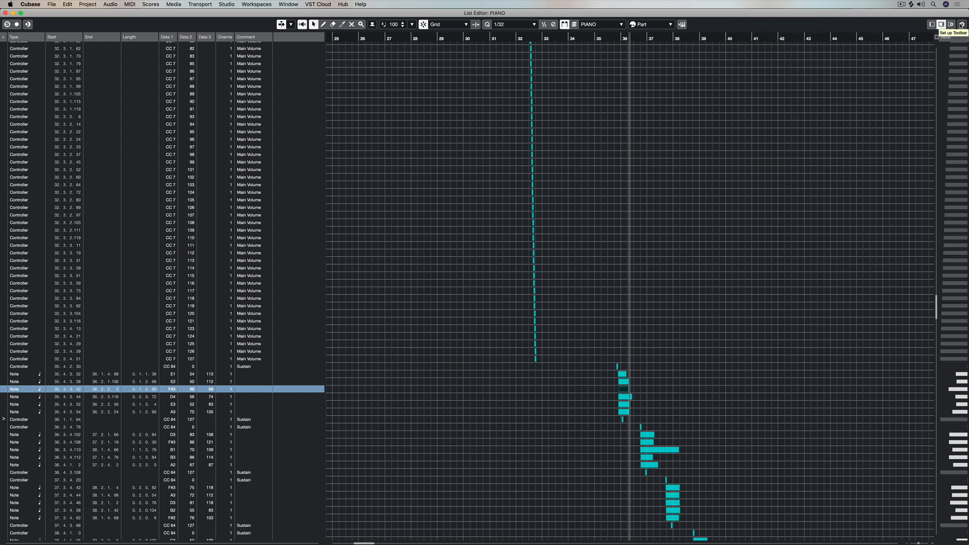
{"action": "mouse_move", "coordinate": [947, 36]}
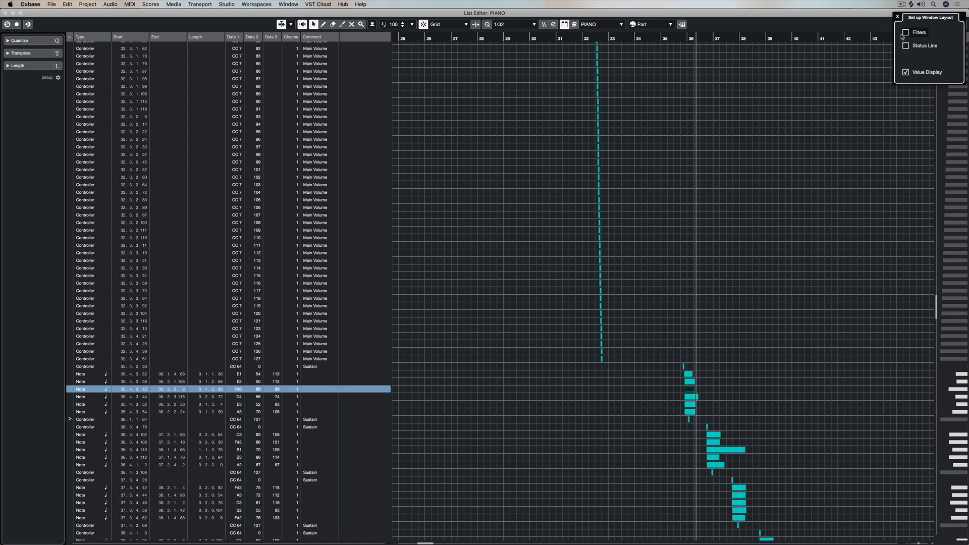
Step: Close the window layout options and open the Inspector's section Setup menu
{"action": "left_click", "coordinate": [897, 16]}
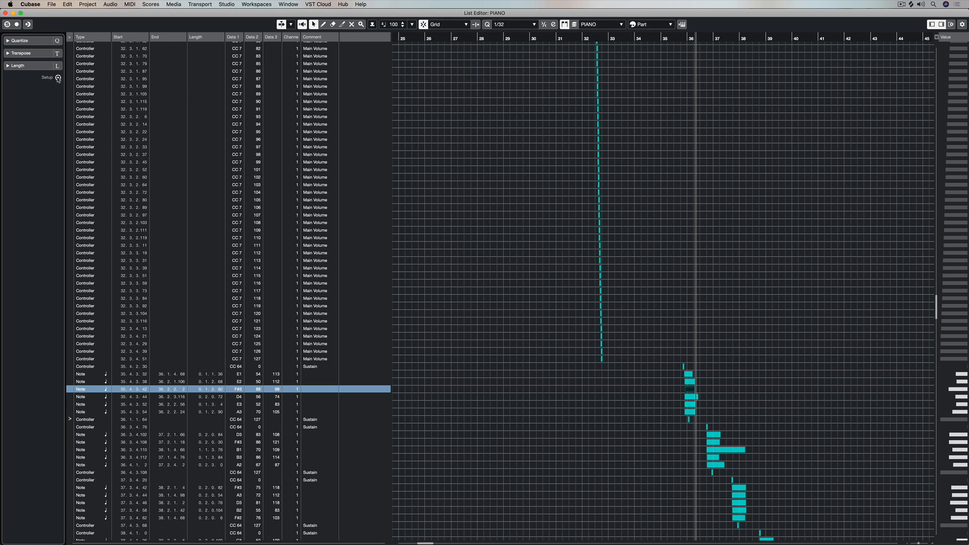
{"action": "left_click", "coordinate": [57, 78]}
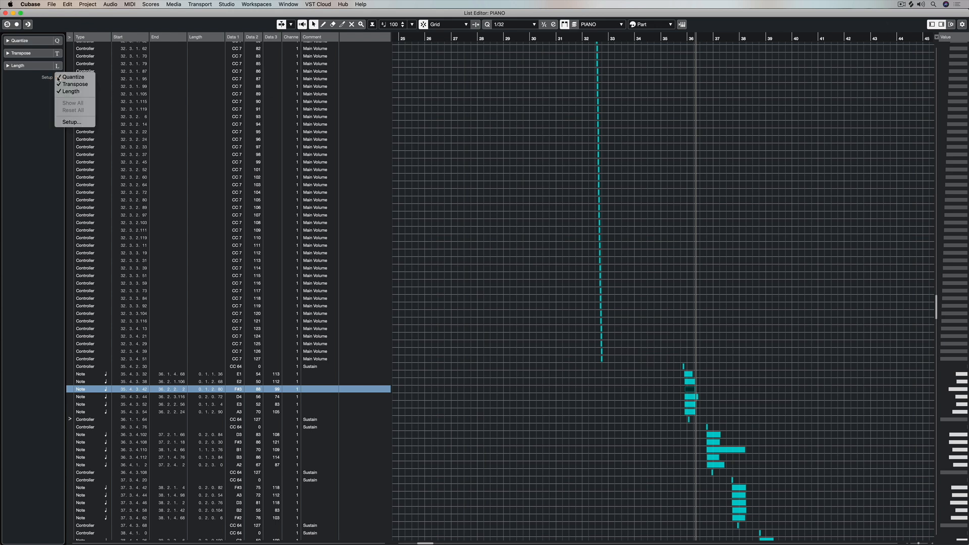